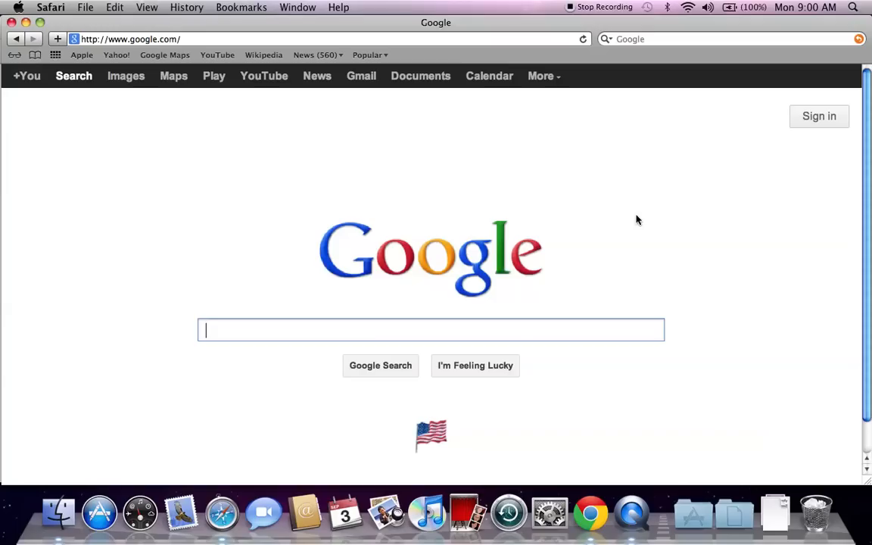
Search Google for 'craigslist bloomington illinois' to find the Bloomington-Normal site.
{"action": "type", "text": "craigslist bloomington"}
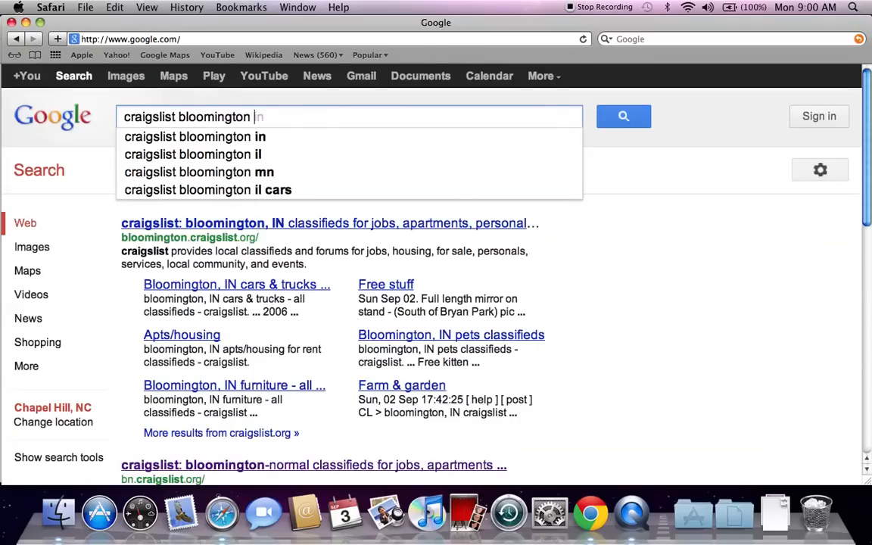
{"action": "type", "text": "illinois"}
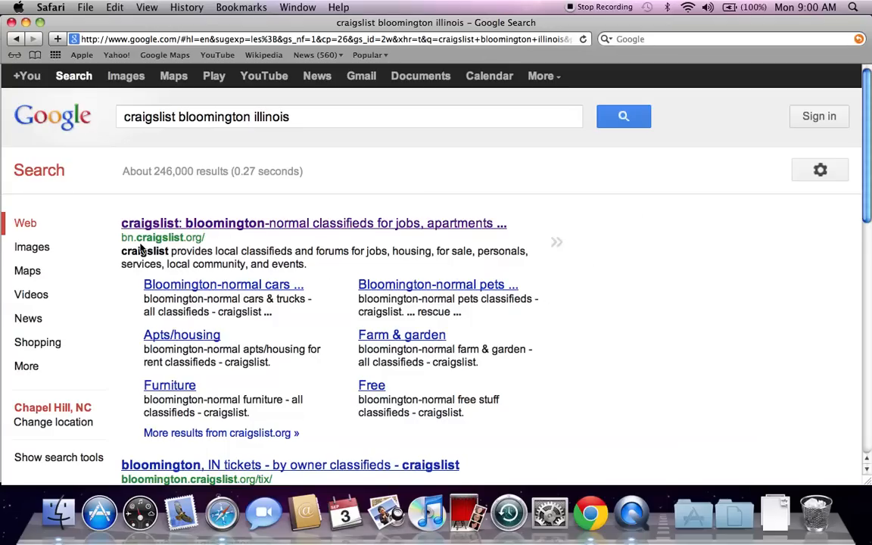
{"action": "mouse_move", "coordinate": [217, 233]}
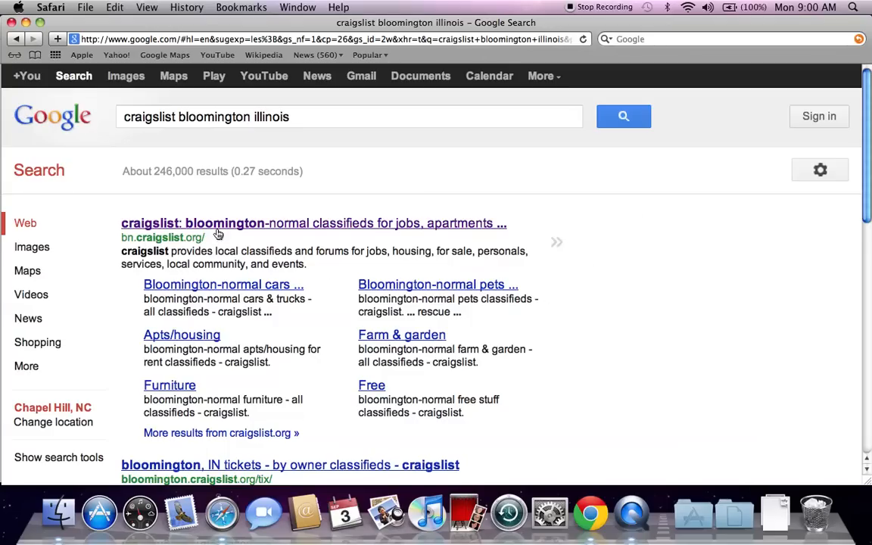
{"action": "mouse_move", "coordinate": [276, 233]}
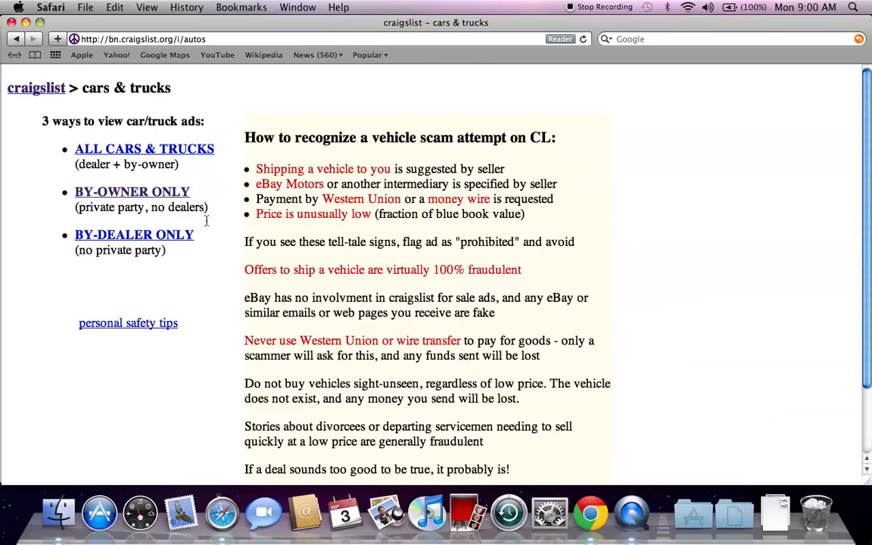
Show the by-owner only car and truck listings and browse down the list.
{"action": "left_click", "coordinate": [131, 190]}
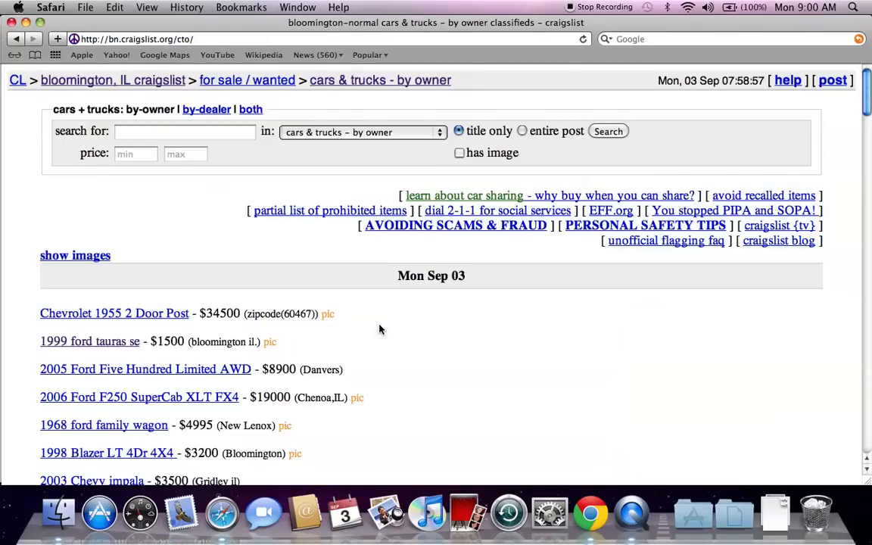
{"action": "scroll", "scroll_direction": "down", "scroll_amount": 3}
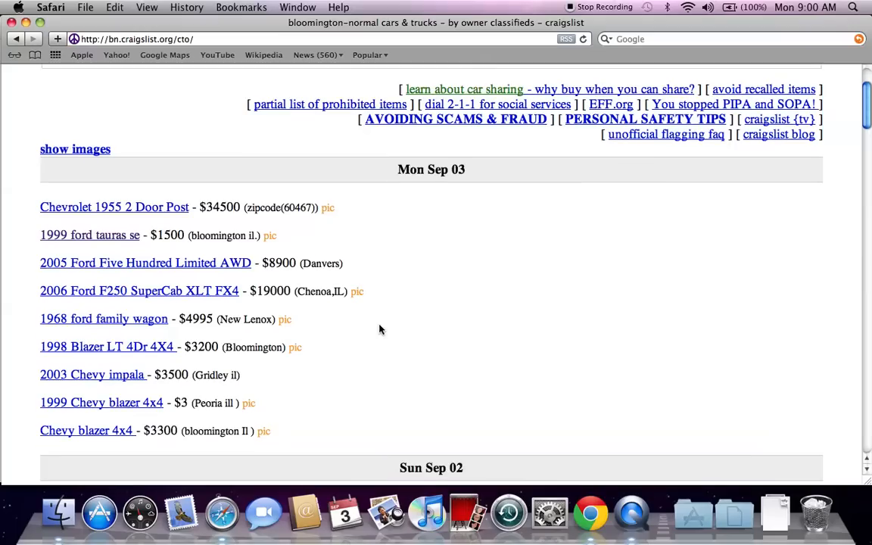
{"action": "scroll", "scroll_direction": "down", "scroll_amount": 3}
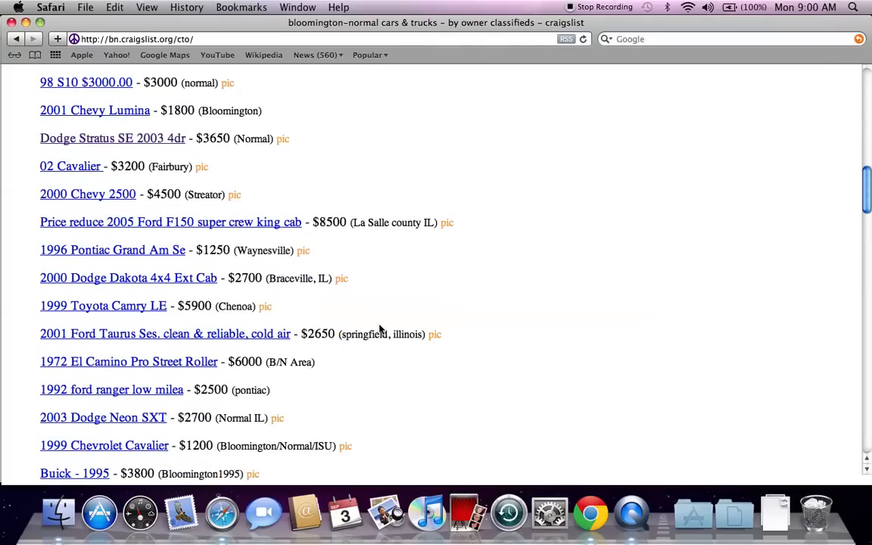
{"action": "scroll", "scroll_direction": "down", "scroll_amount": 3}
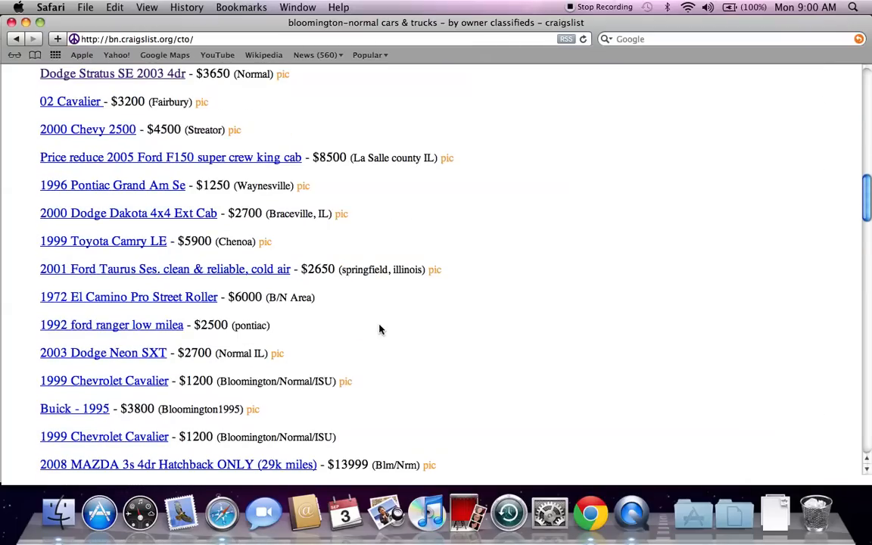
Read the 2003 Dodge Neon SXT $2700 posting and view one of its photos at full size.
{"action": "left_click", "coordinate": [103, 353]}
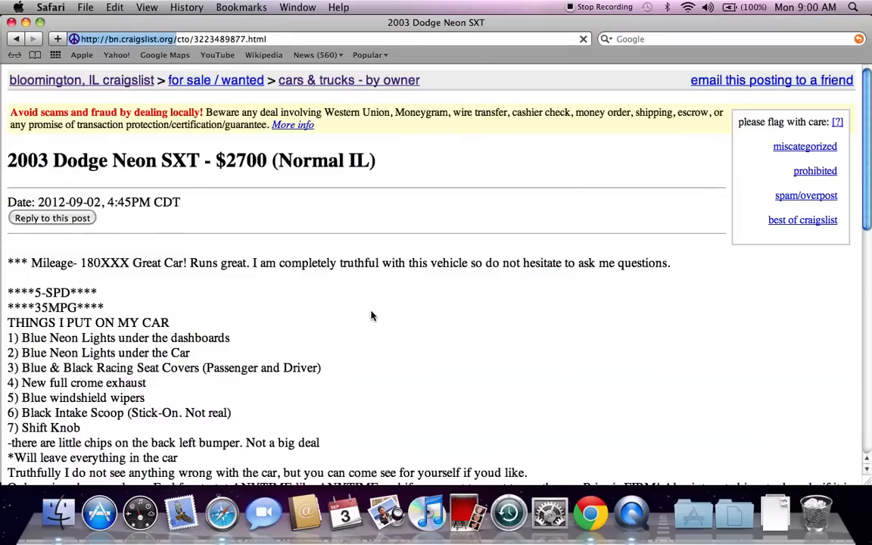
{"action": "scroll", "scroll_direction": "down", "scroll_amount": 3}
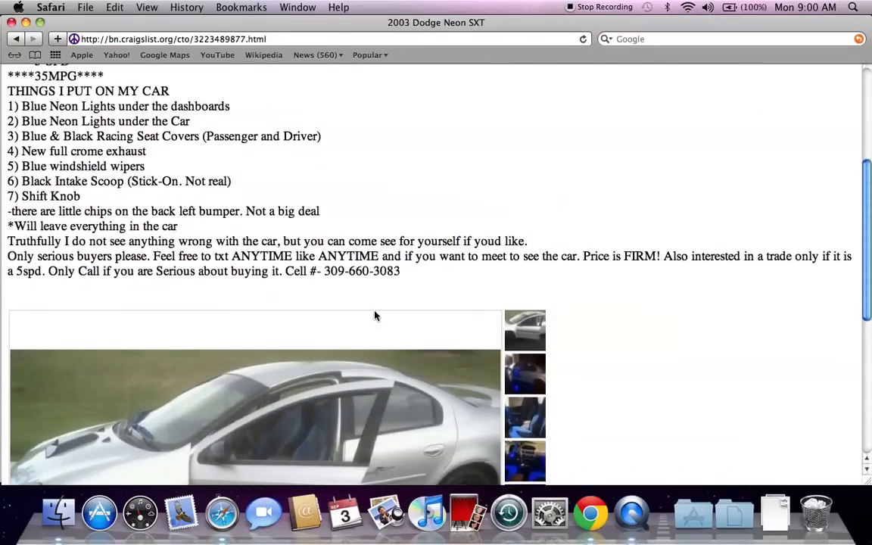
{"action": "scroll", "scroll_direction": "up", "scroll_amount": 3}
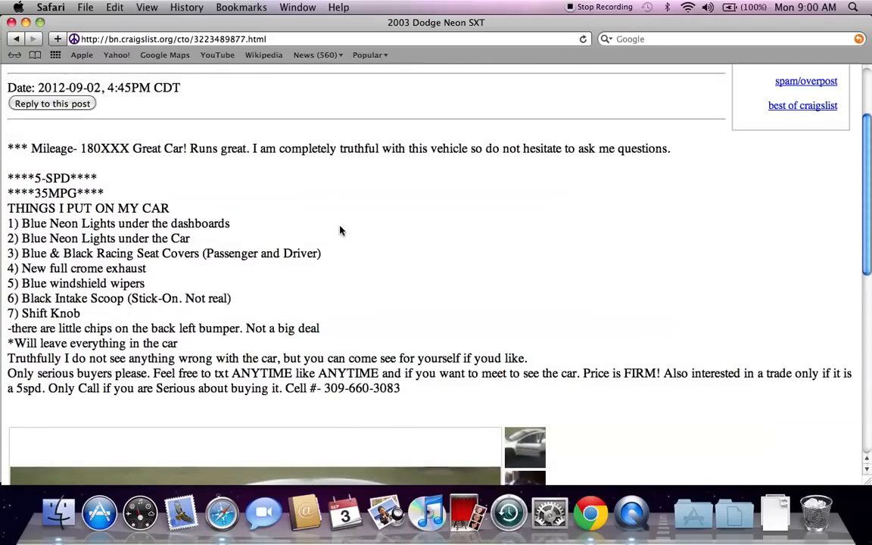
{"action": "scroll", "scroll_direction": "down", "scroll_amount": 3}
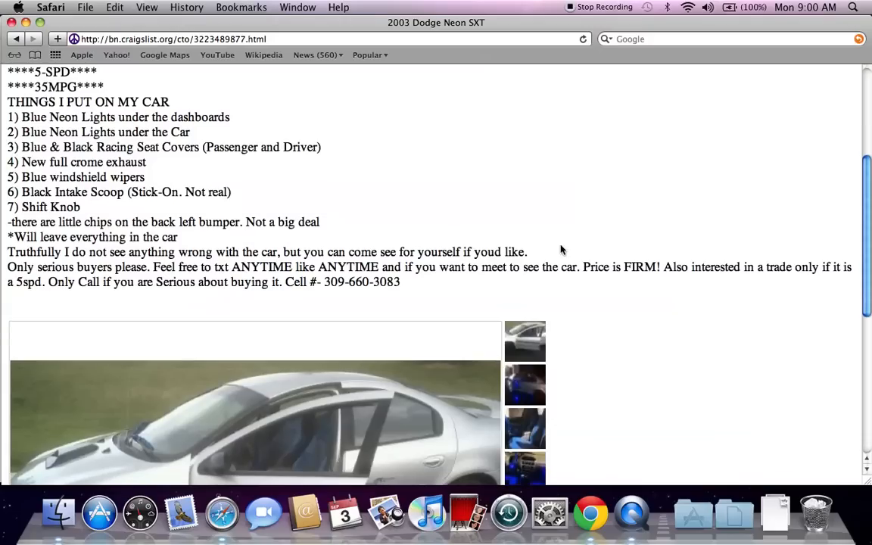
{"action": "scroll", "scroll_direction": "down", "scroll_amount": 3}
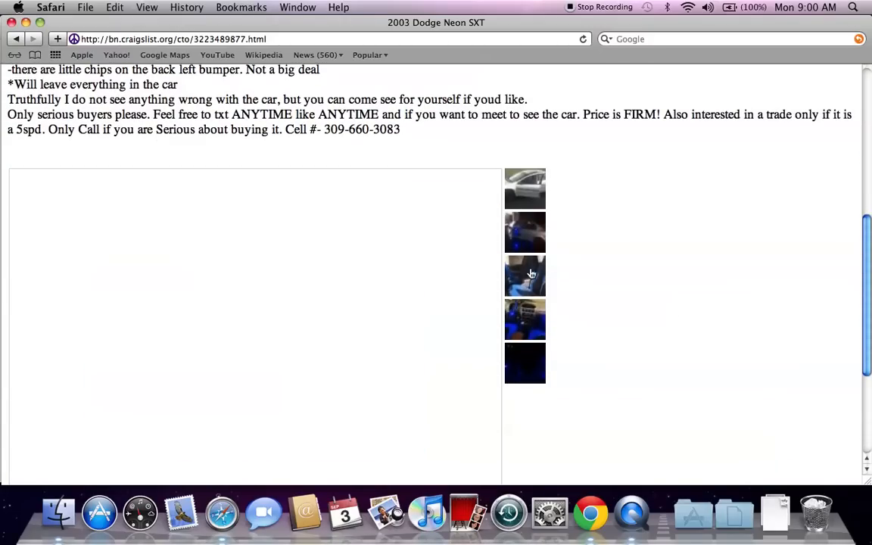
{"action": "left_click", "coordinate": [523, 187]}
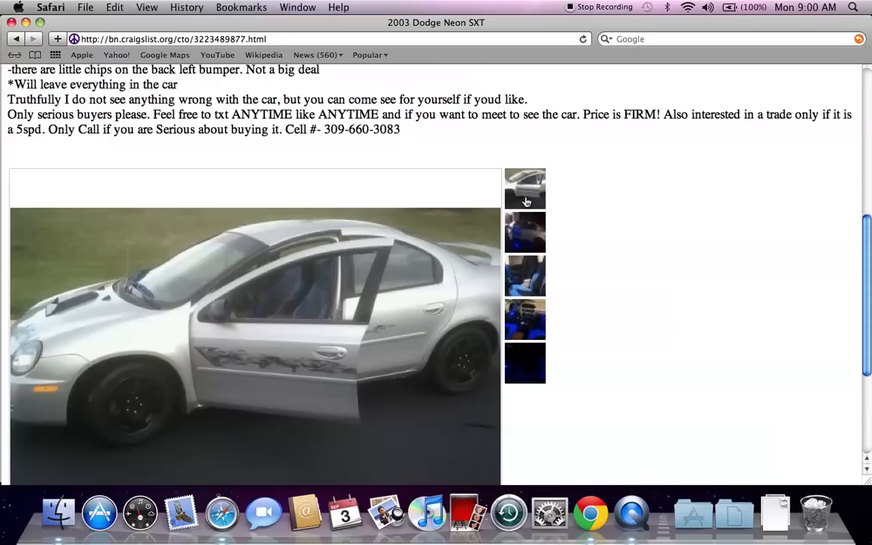
{"action": "scroll", "scroll_direction": "up", "scroll_amount": 3}
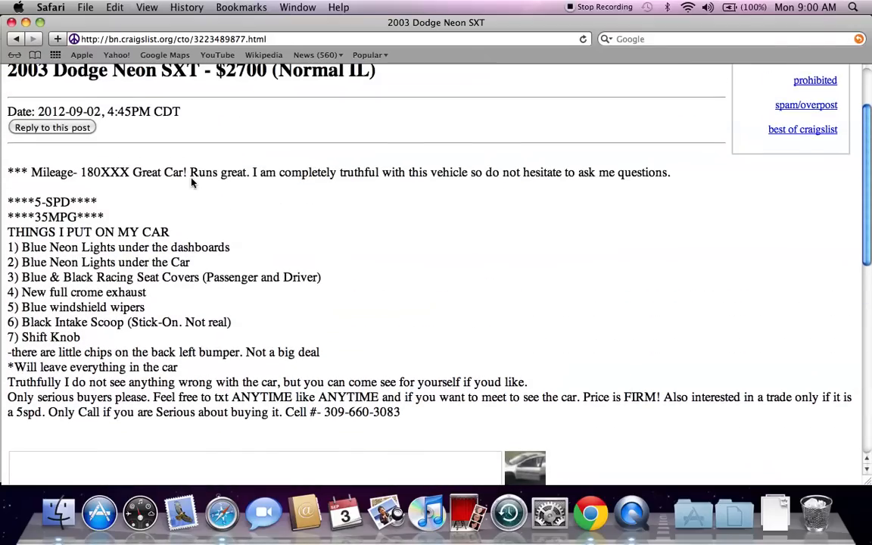
{"action": "left_click", "coordinate": [15, 39]}
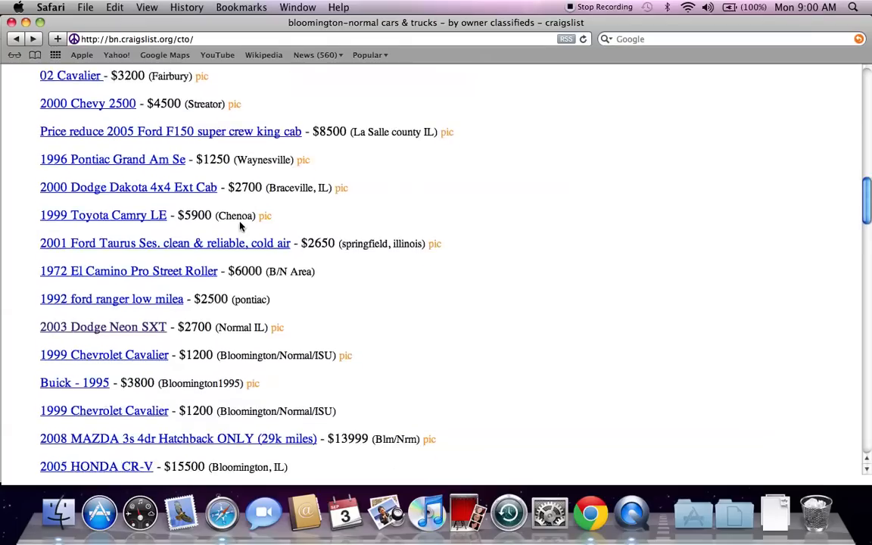
{"action": "scroll", "scroll_direction": "down", "scroll_amount": 3}
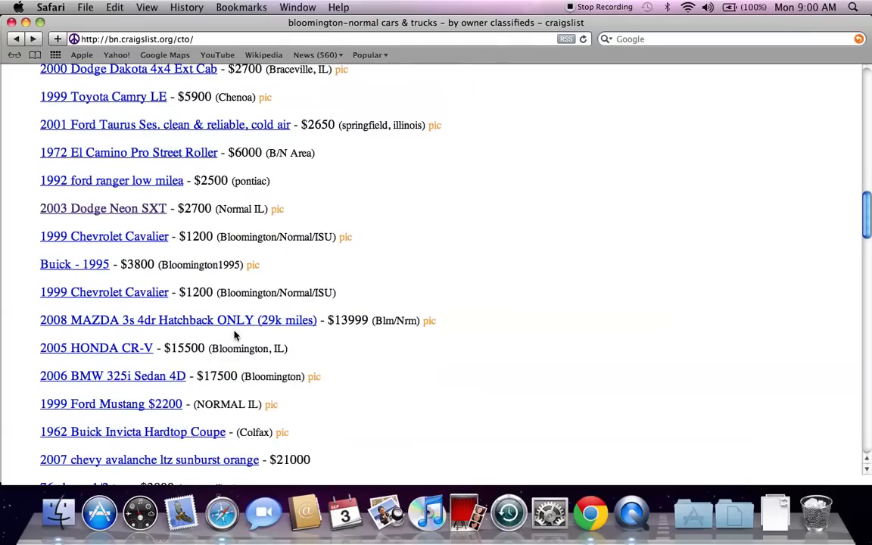
{"action": "scroll", "scroll_direction": "down", "scroll_amount": 3}
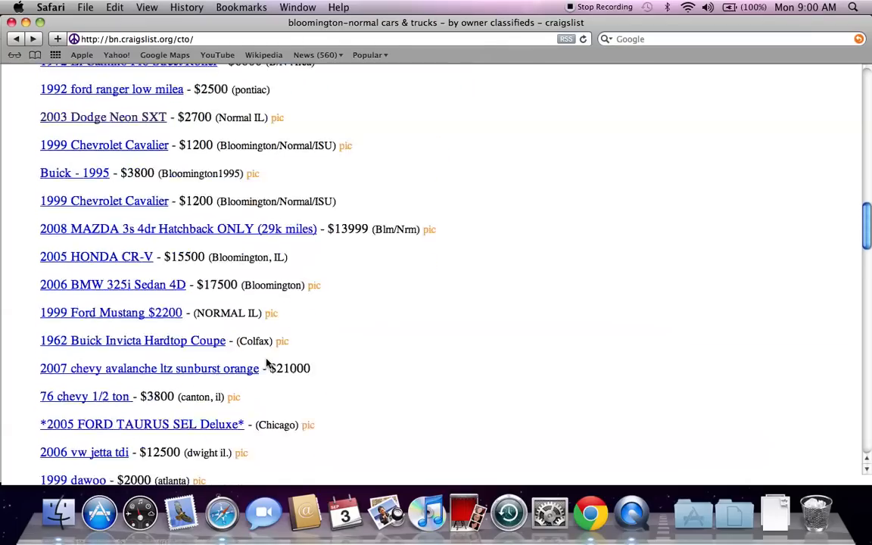
{"action": "scroll", "scroll_direction": "down", "scroll_amount": 3}
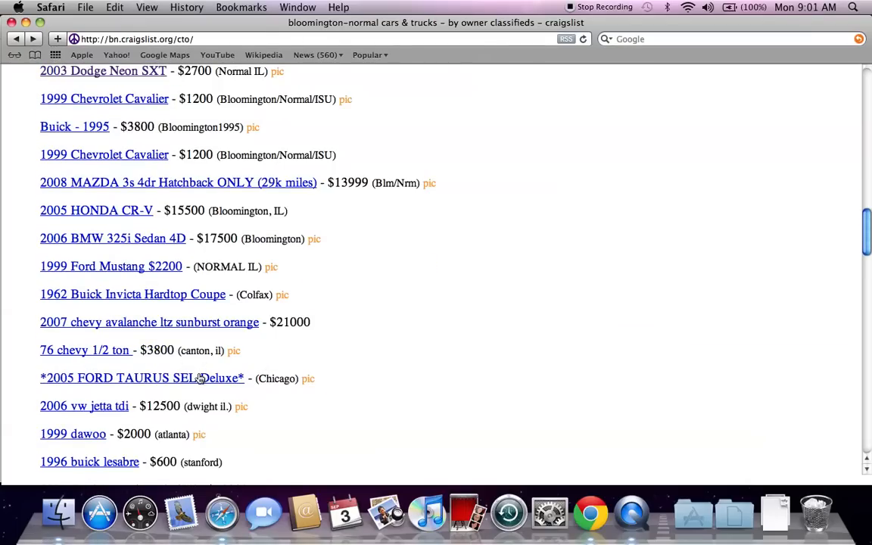
{"action": "left_click", "coordinate": [143, 378]}
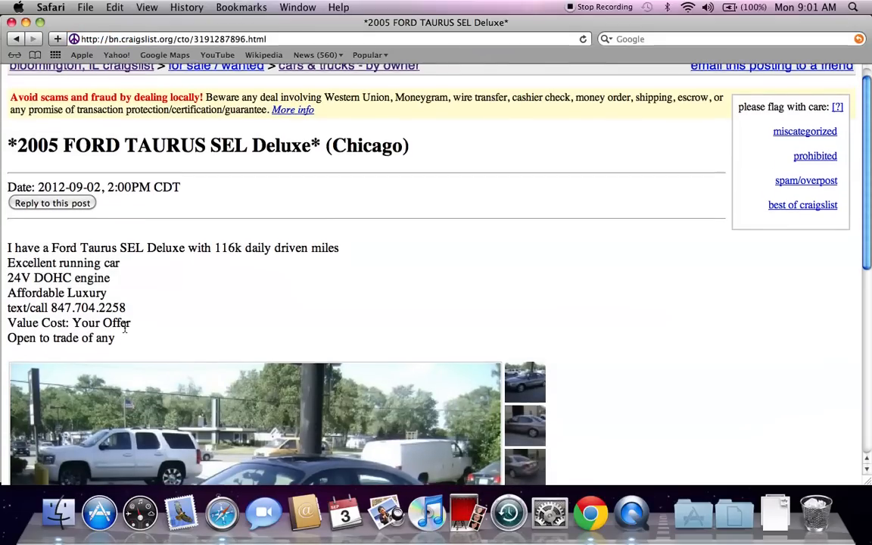
{"action": "scroll", "scroll_direction": "down", "scroll_amount": 3}
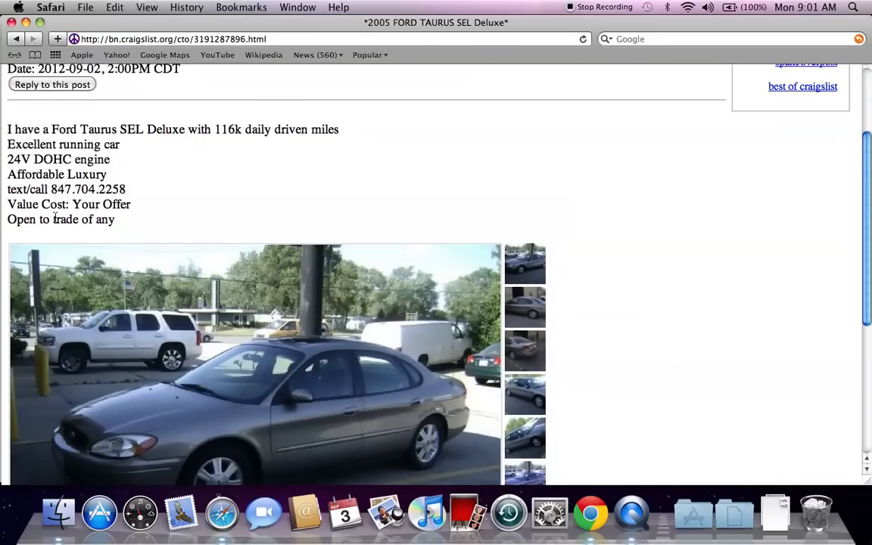
{"action": "left_click", "coordinate": [524, 306]}
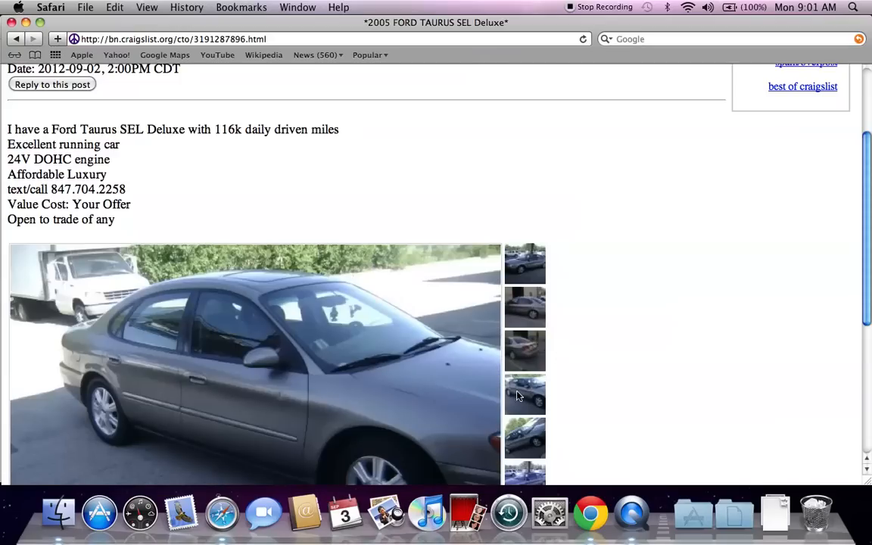
{"action": "mouse_move", "coordinate": [3, 47]}
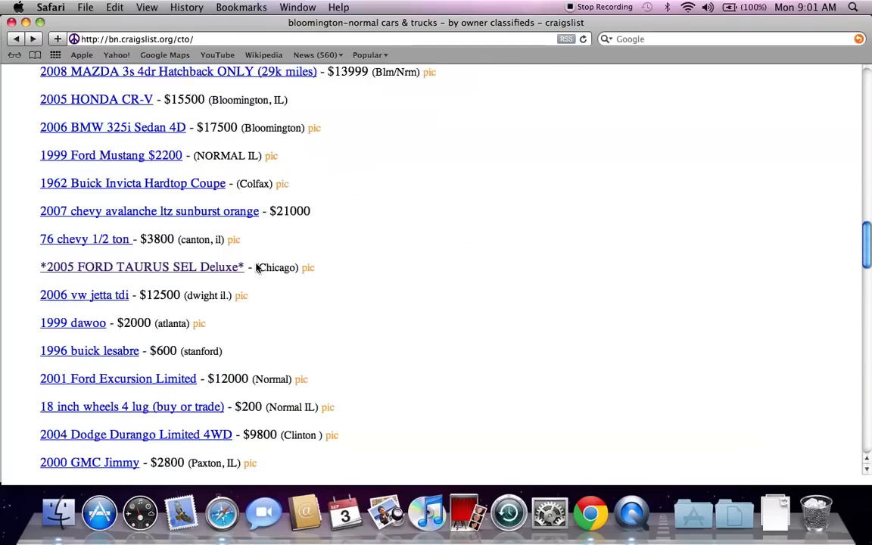
{"action": "scroll", "scroll_direction": "down", "scroll_amount": 3}
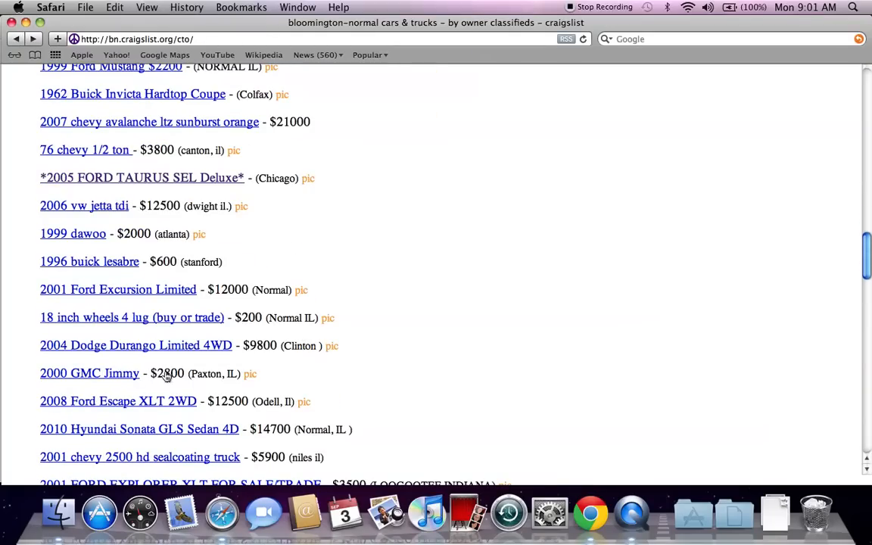
Read the 2000 GMC Jimmy $2800 posting from Paxton and enlarge its interior photo.
{"action": "left_click", "coordinate": [89, 372]}
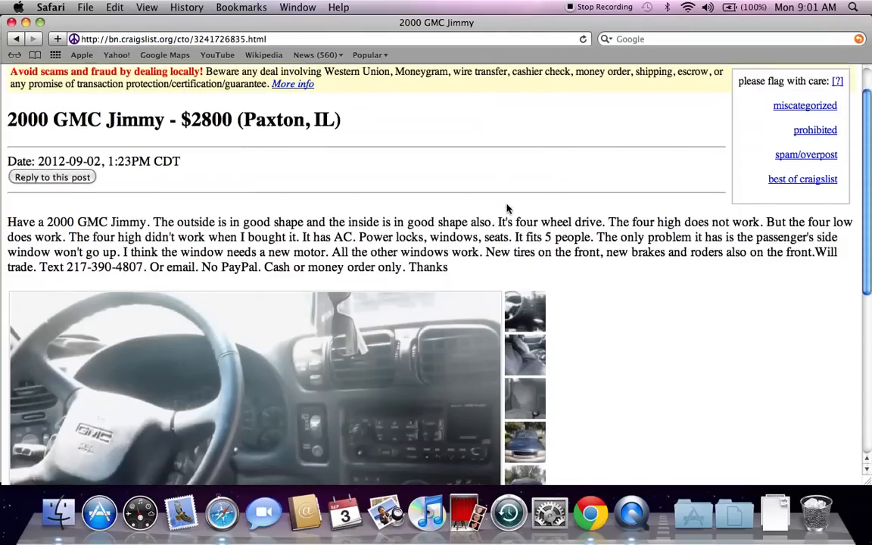
{"action": "scroll", "scroll_direction": "down", "scroll_amount": 3}
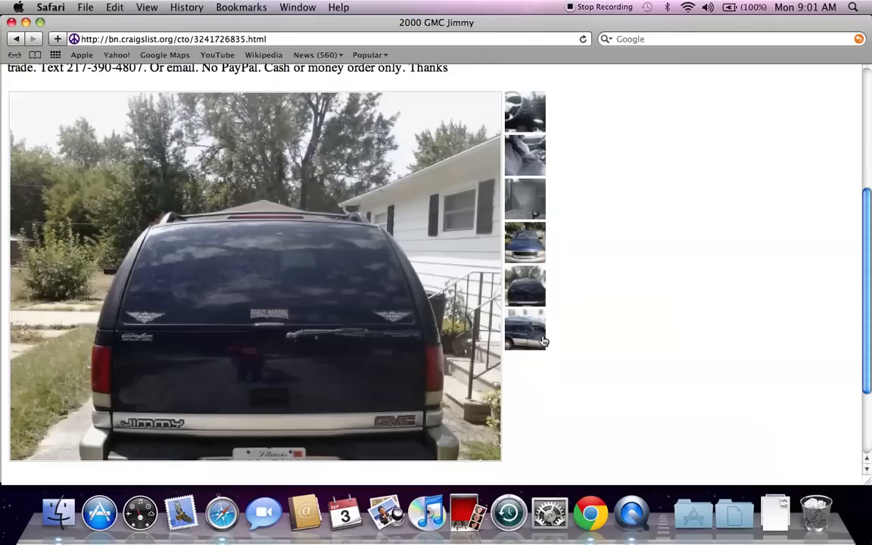
{"action": "left_click", "coordinate": [524, 200]}
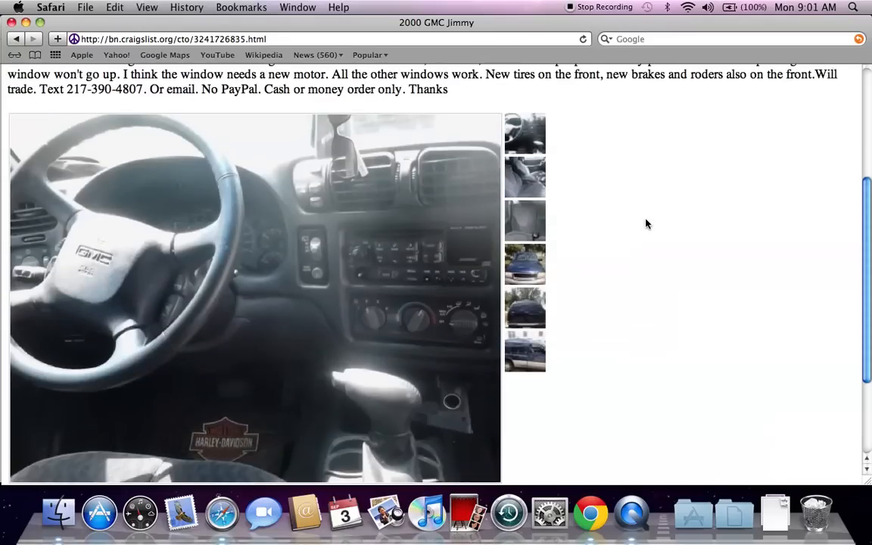
Read further down the Jimmy description, then return to its interior photo.
{"action": "scroll", "scroll_direction": "down", "scroll_amount": 3}
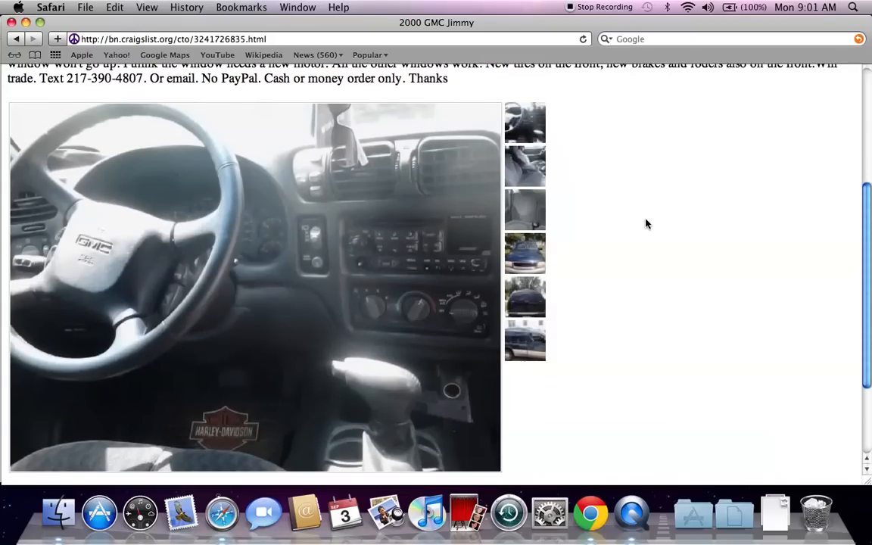
{"action": "scroll", "scroll_direction": "down", "scroll_amount": 3}
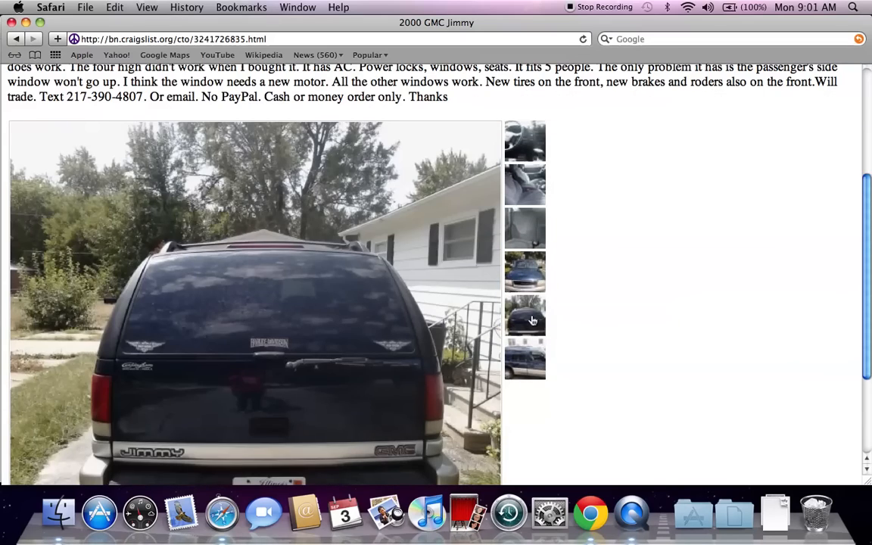
{"action": "scroll", "scroll_direction": "down", "scroll_amount": 3}
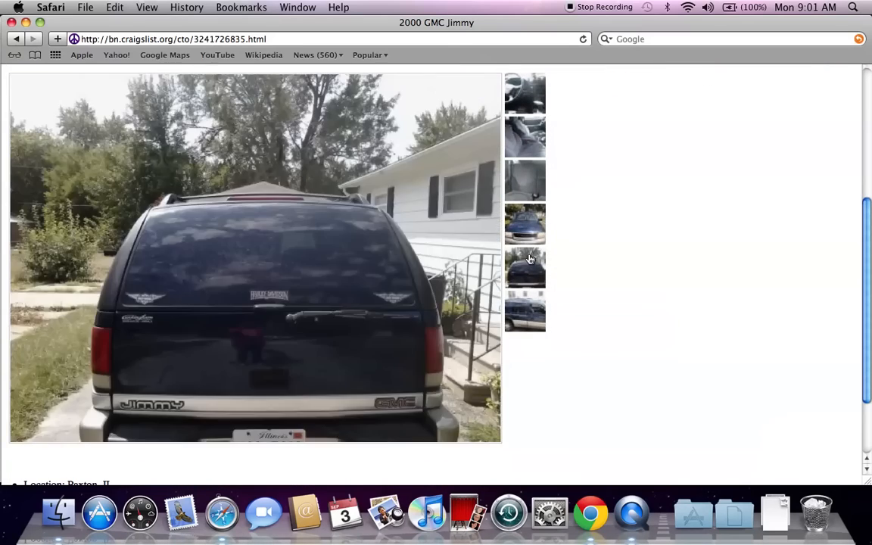
{"action": "left_click", "coordinate": [524, 94]}
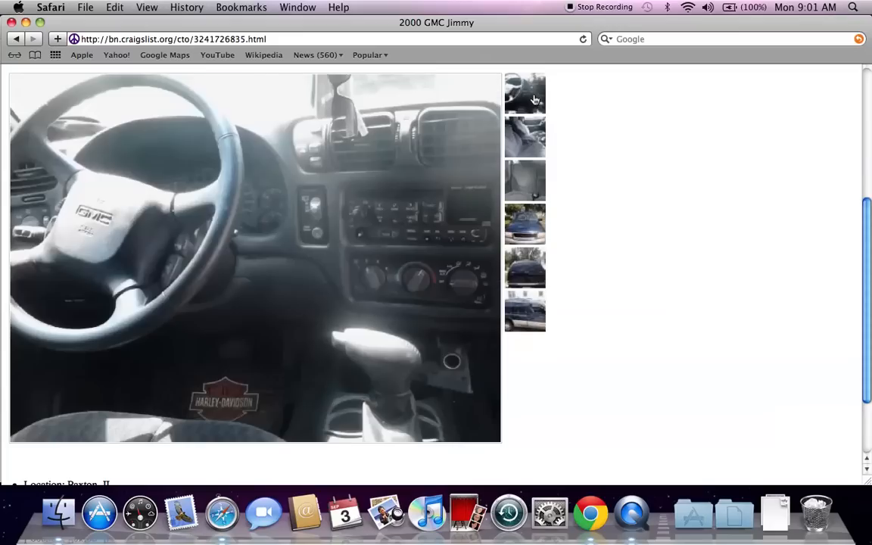
{"action": "mouse_move", "coordinate": [635, 156]}
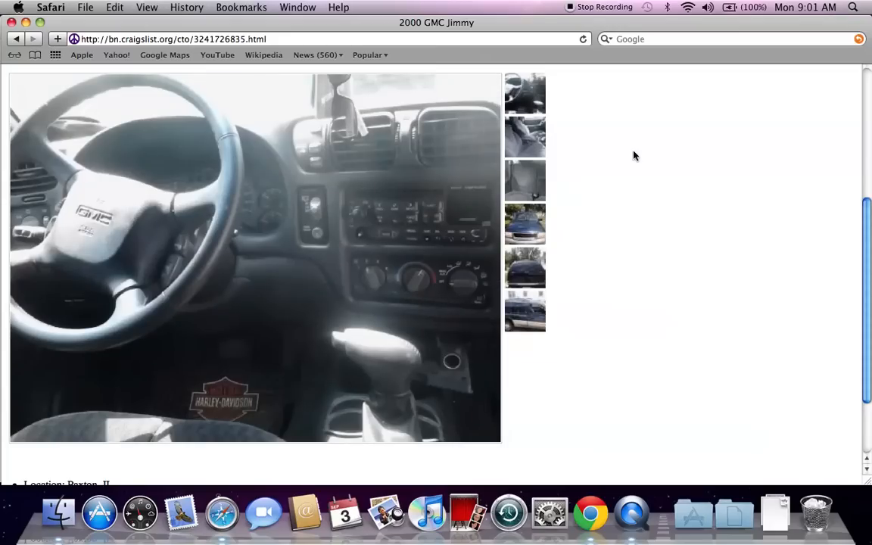
{"action": "mouse_move", "coordinate": [577, 22]}
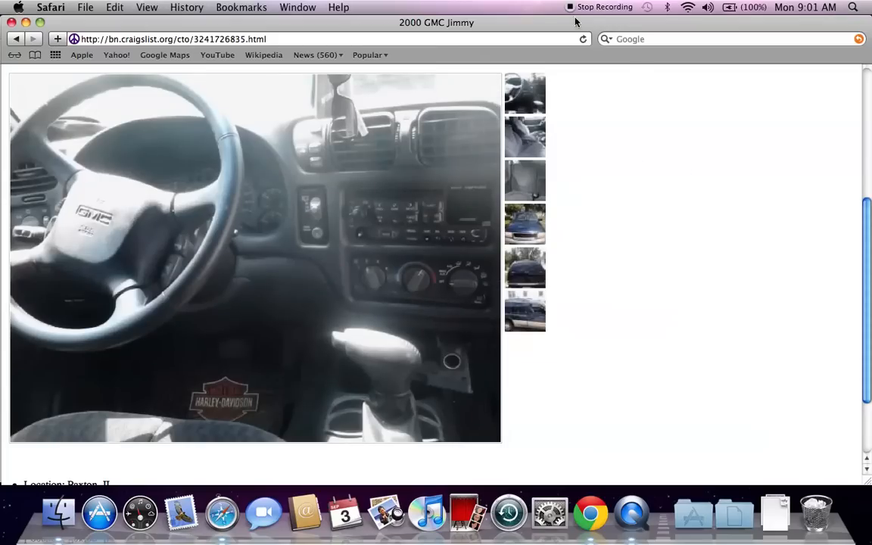